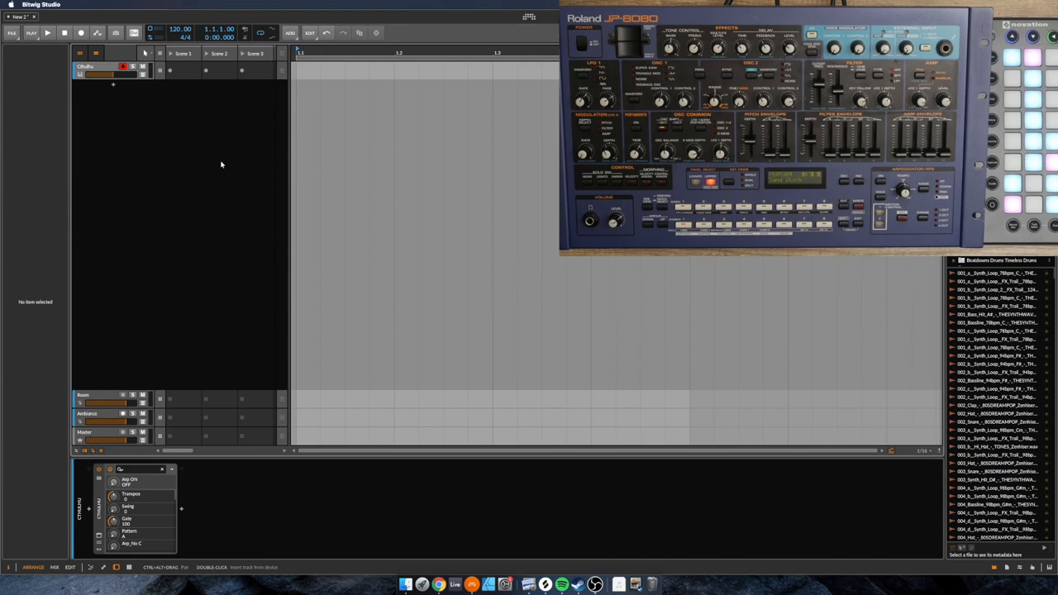
# Load Cthulhu onto the track and show its chords and arp patterns together.
pyautogui.click(91, 67)
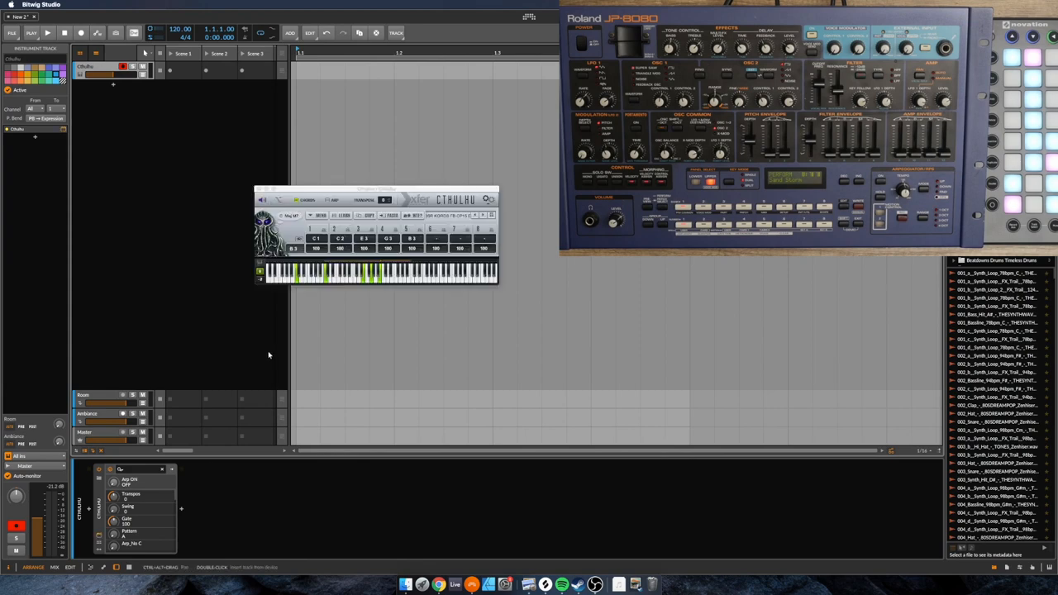
pyautogui.moveTo(372, 198); pyautogui.dragTo(324, 156)
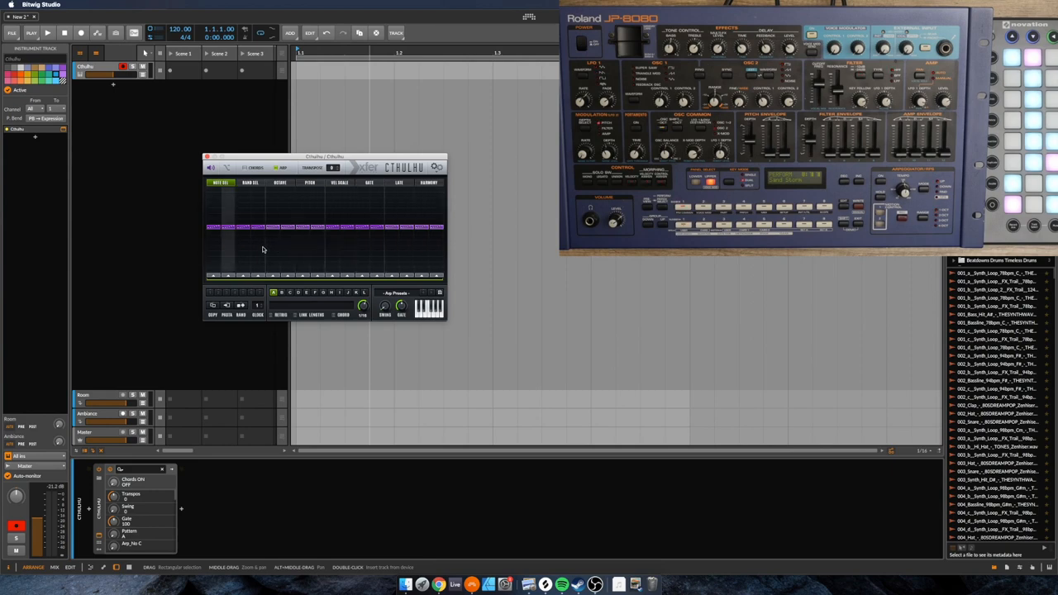
pyautogui.moveTo(328, 238)
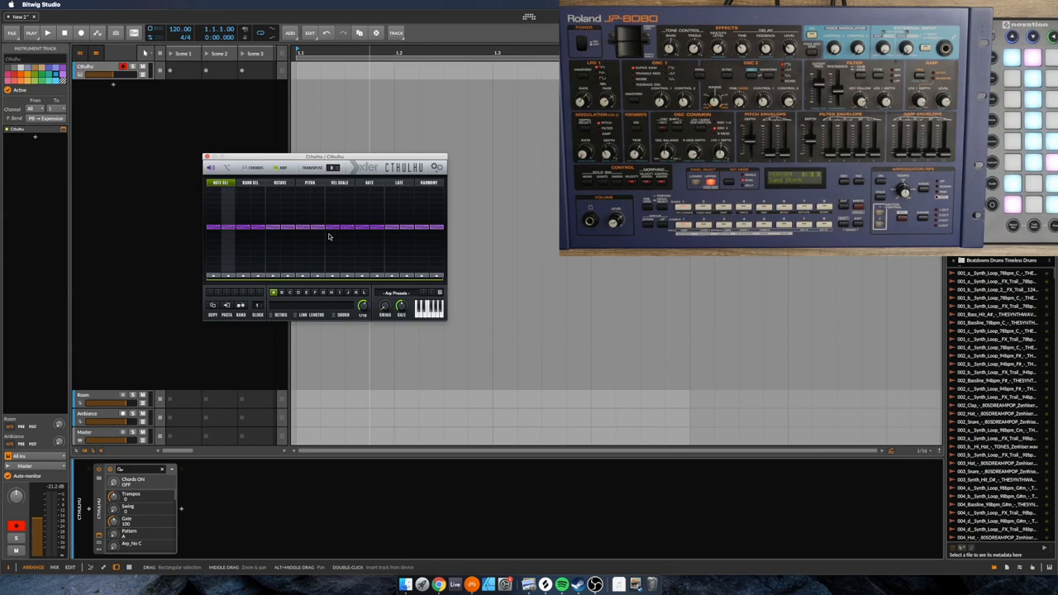
pyautogui.moveTo(306, 245)
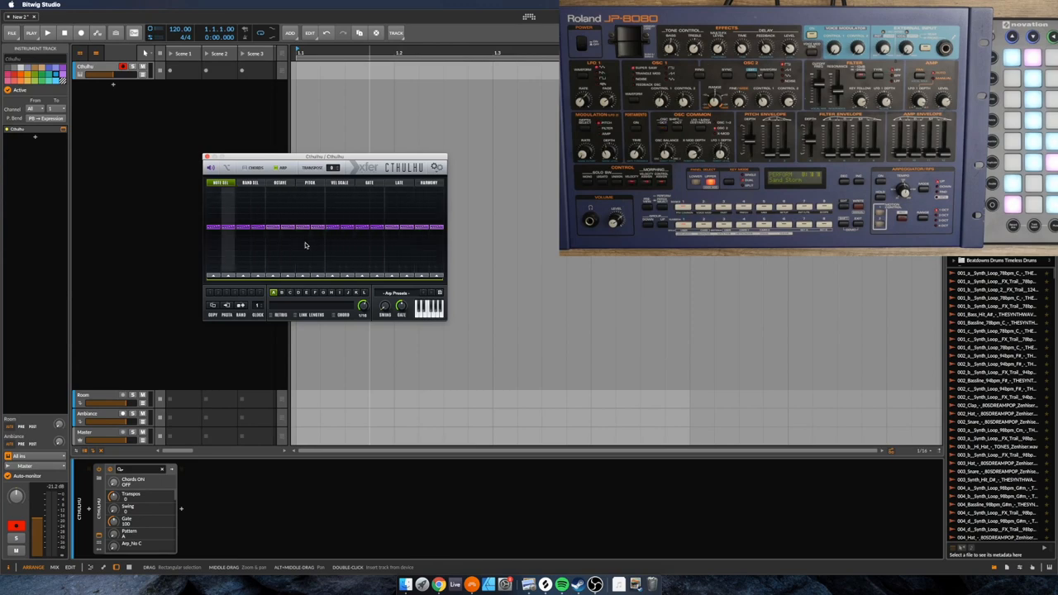
pyautogui.click(245, 169)
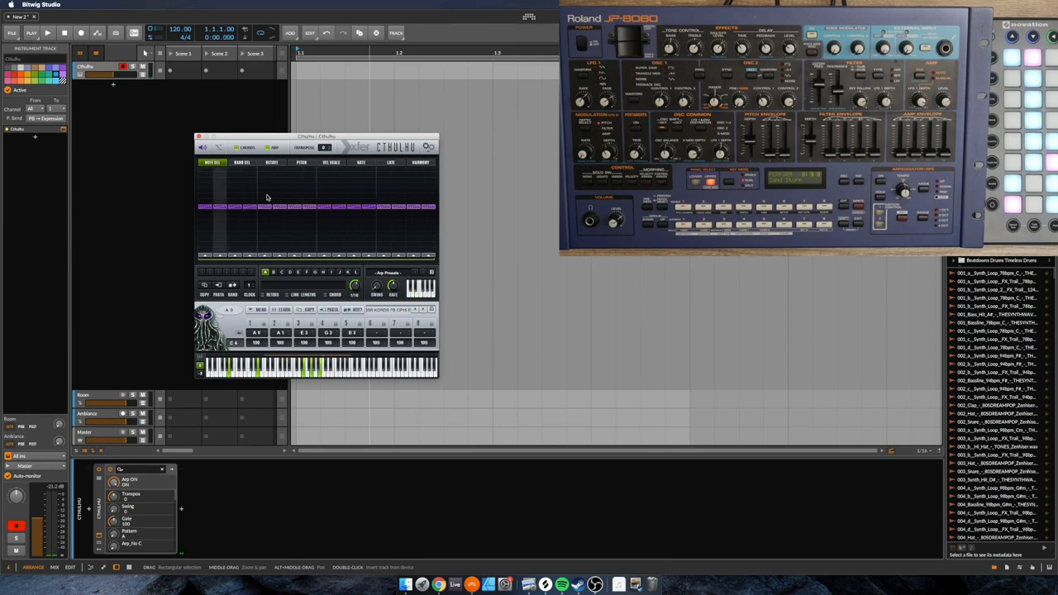
# Move the Cthulhu window aside to reach the track list and device browser.
pyautogui.moveTo(317, 135); pyautogui.dragTo(306, 126)
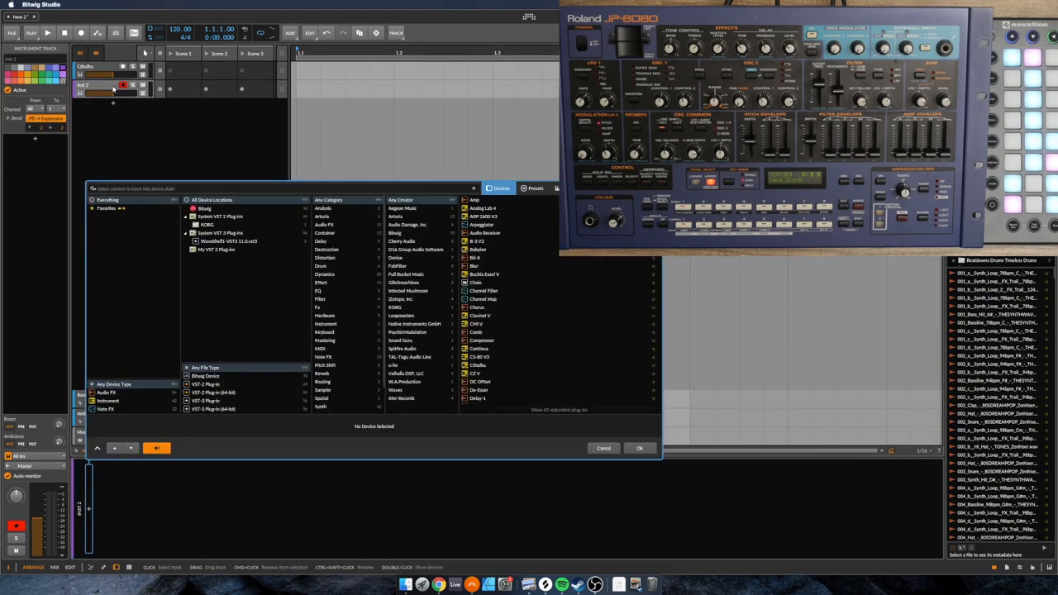
# Search 'poly' in the browser and insert Polysynth on the new track.
pyautogui.write('poly')
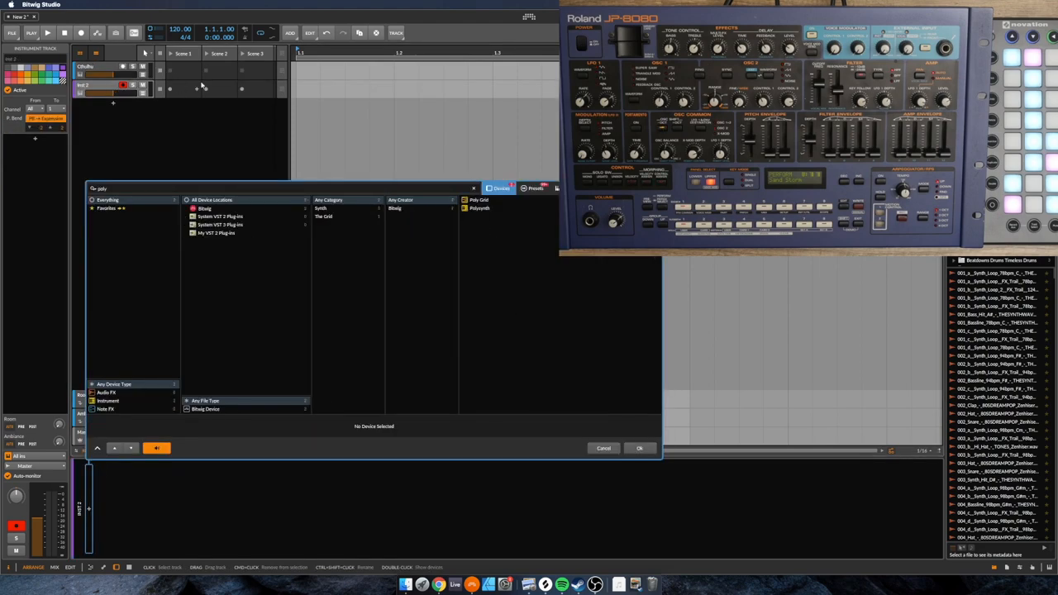
pyautogui.click(480, 208)
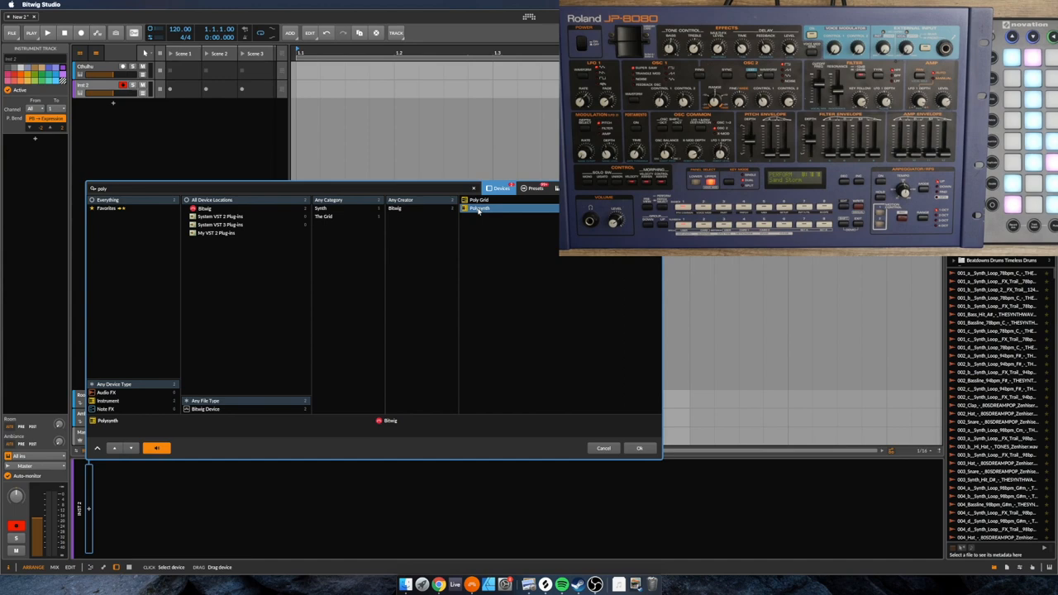
pyautogui.click(638, 447)
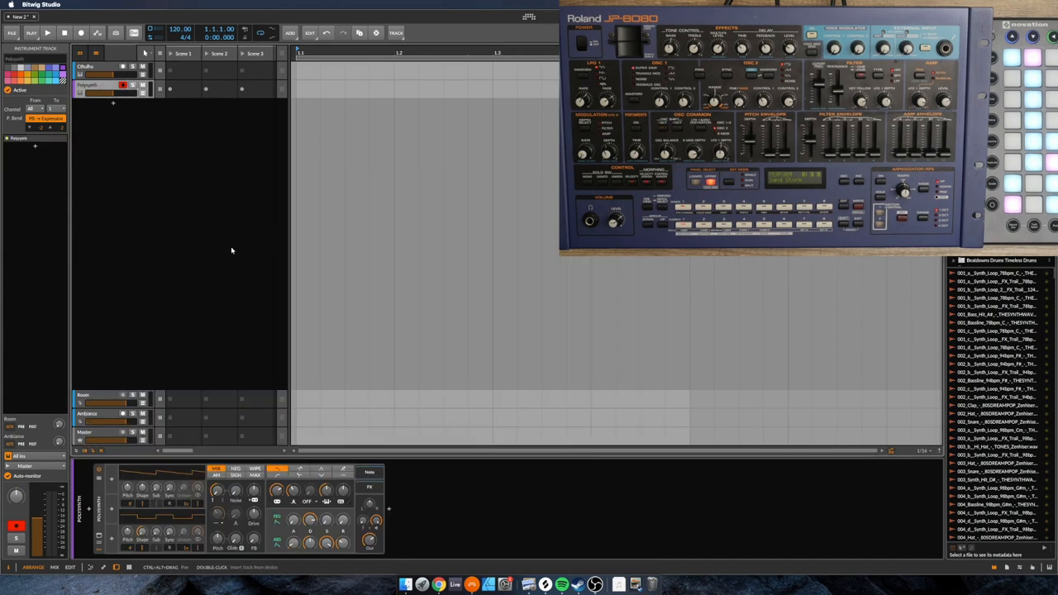
pyautogui.moveTo(224, 236)
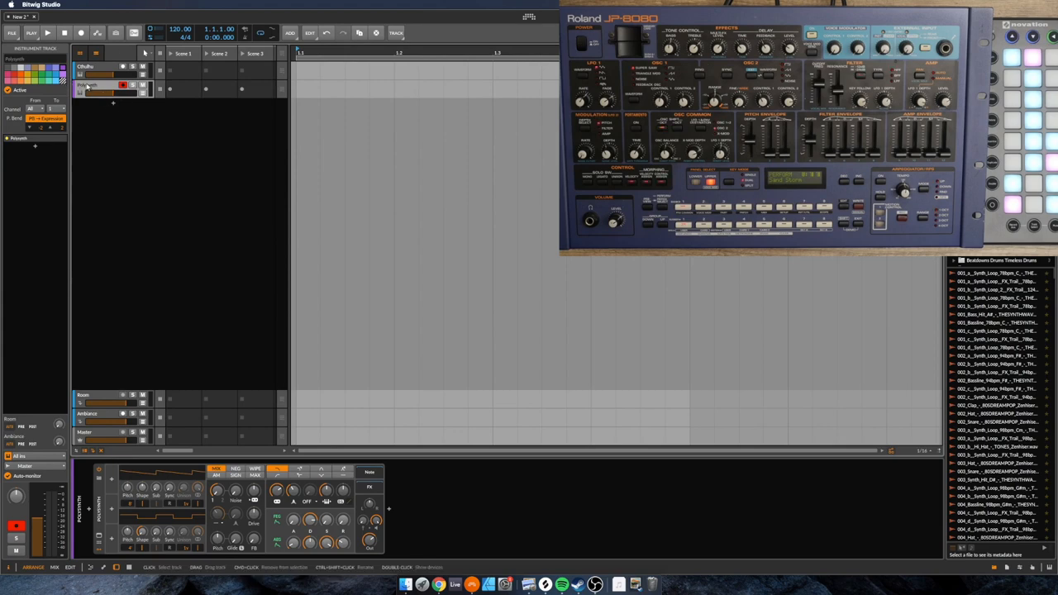
pyautogui.click(122, 66)
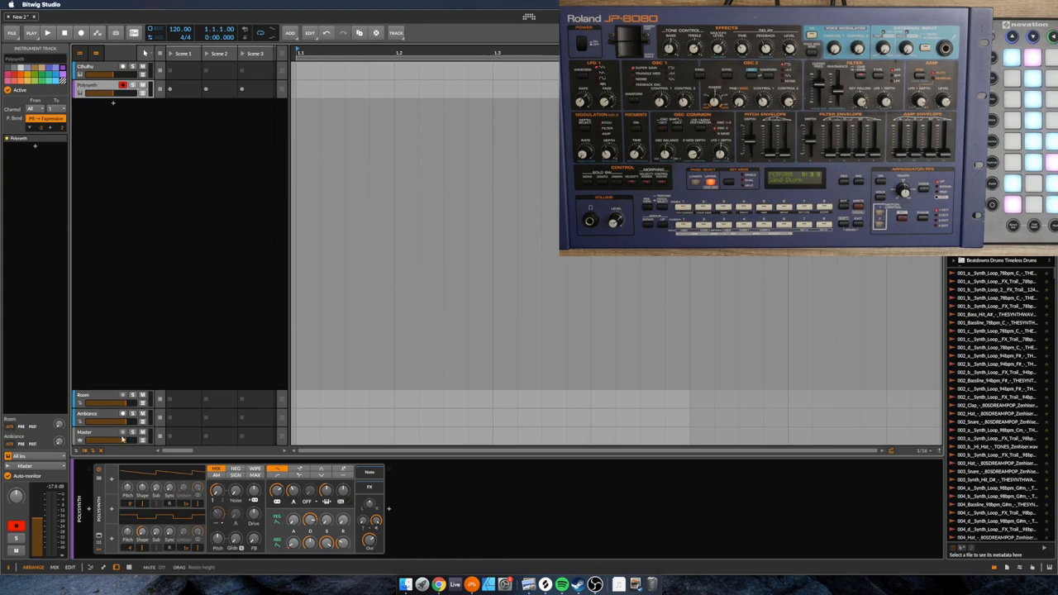
# Set the Polysynth track's note source to the Cthulhu track via a note receiver.
pyautogui.click(91, 513)
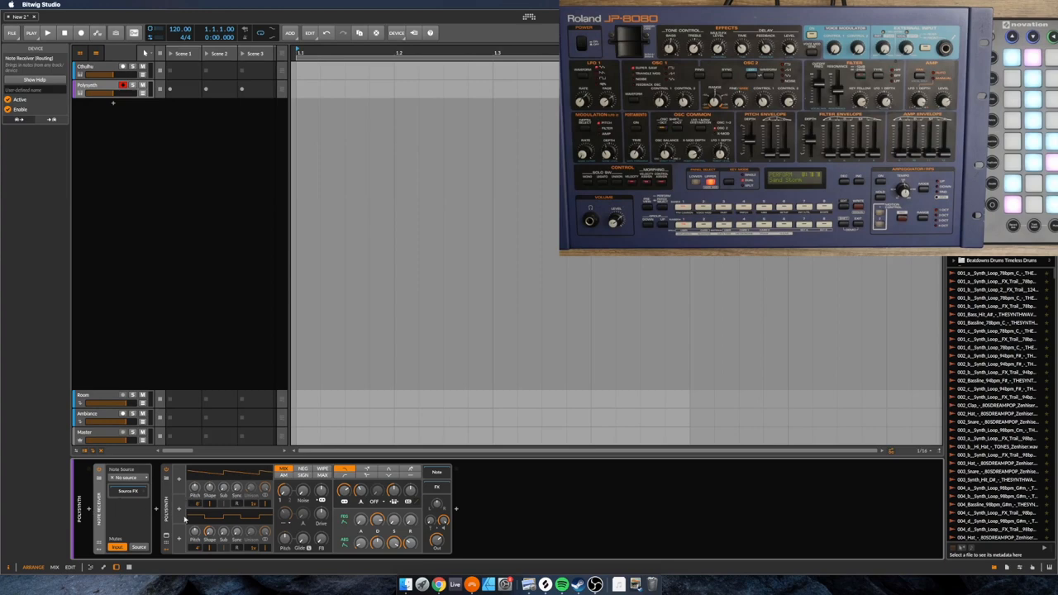
pyautogui.click(125, 478)
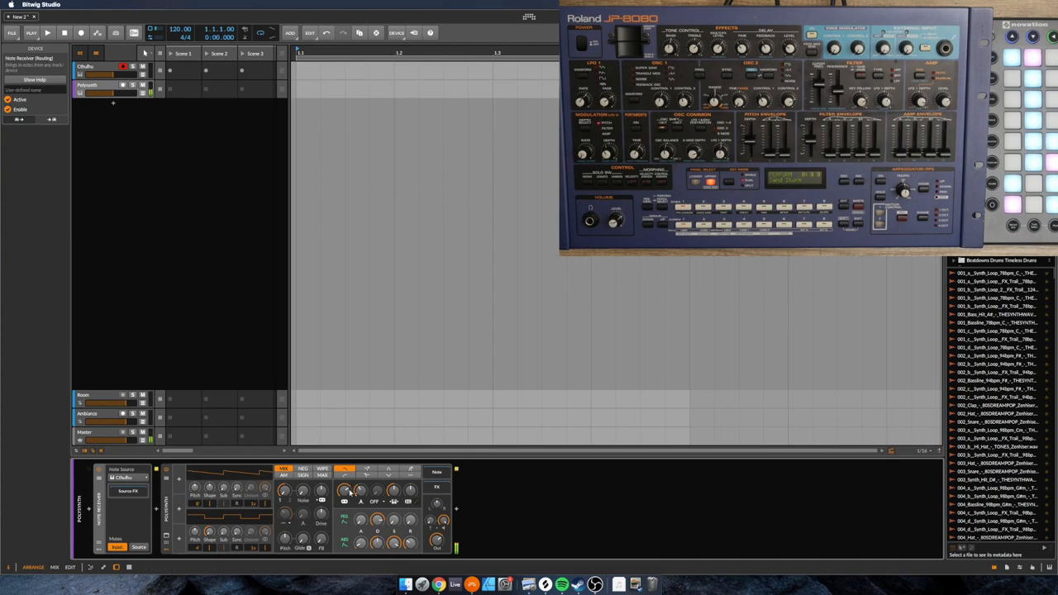
pyautogui.moveTo(344, 488); pyautogui.dragTo(343, 476)
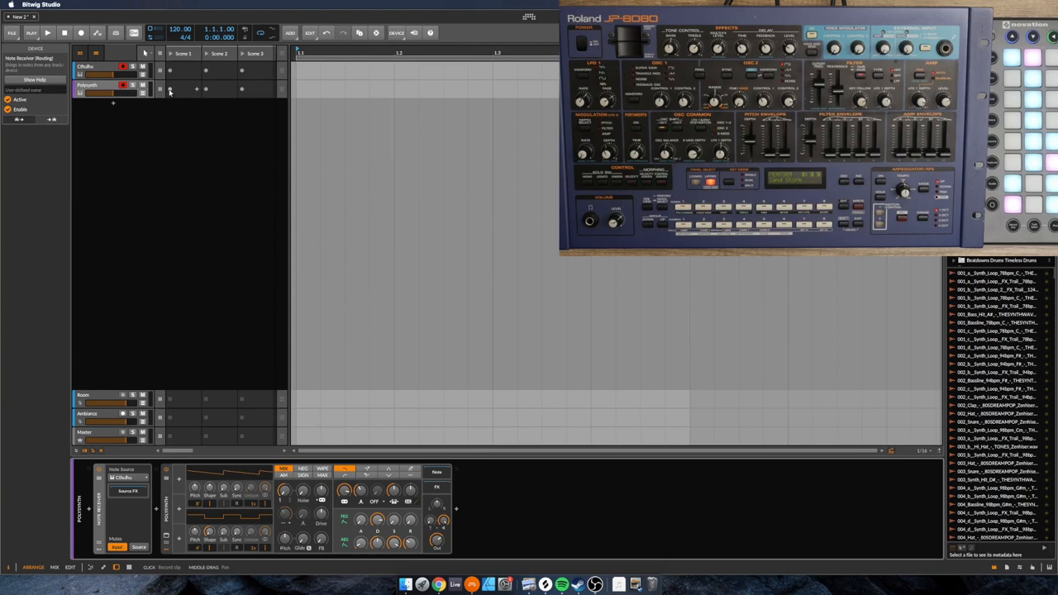
# Create a launcher clip of sustained notes on the Cthulhu track and edit it in the piano roll.
pyautogui.click(47, 33)
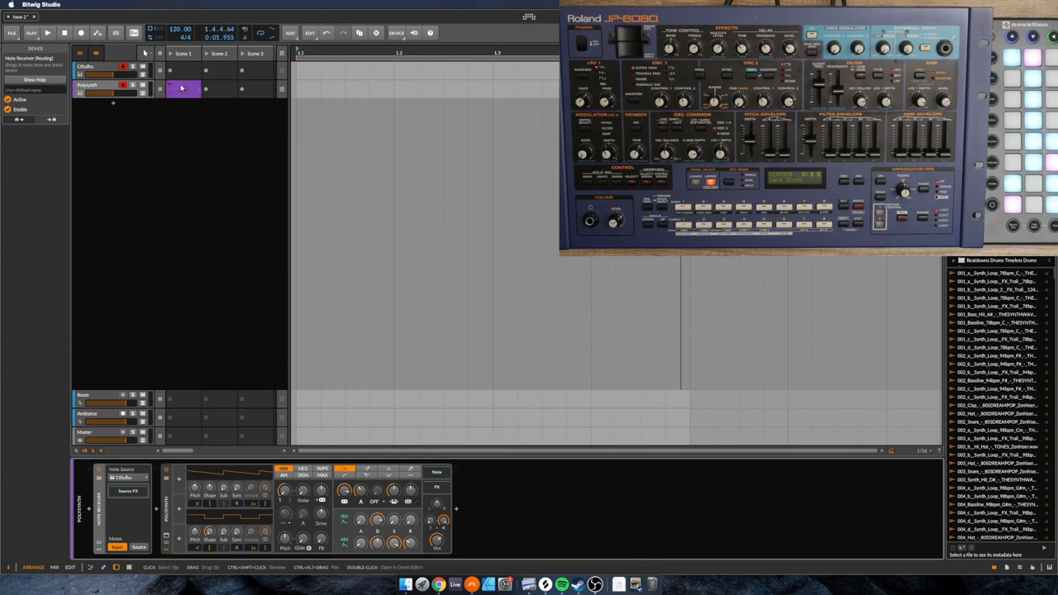
pyautogui.doubleClick(184, 90)
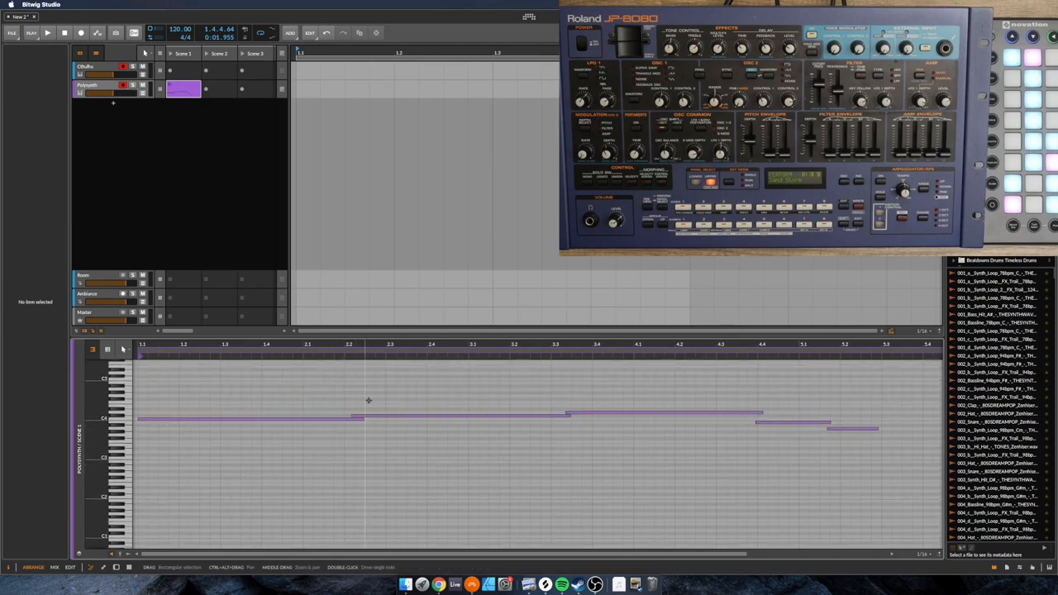
pyautogui.moveTo(526, 450)
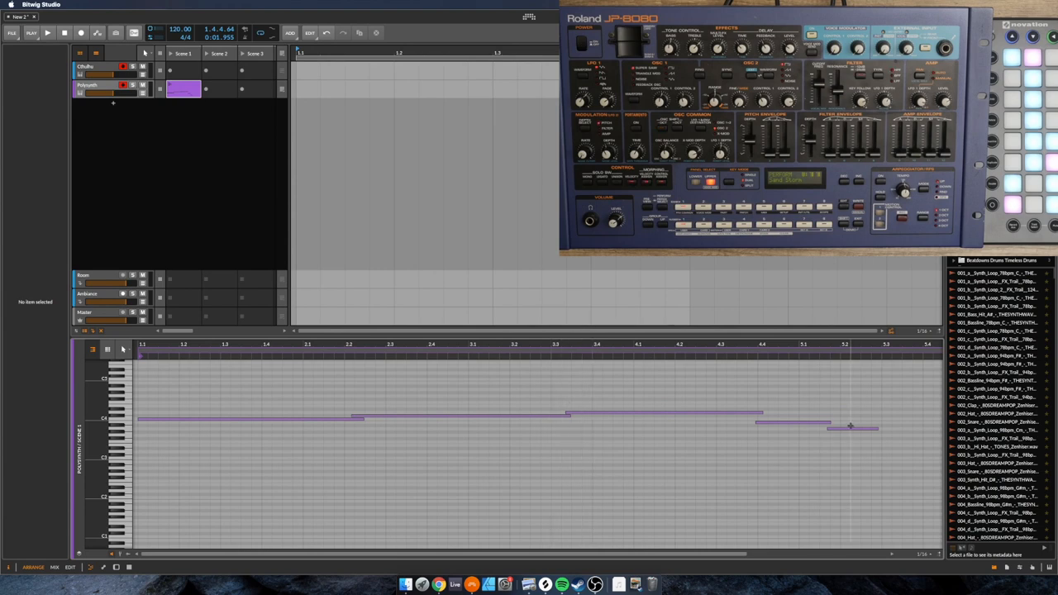
pyautogui.click(183, 90)
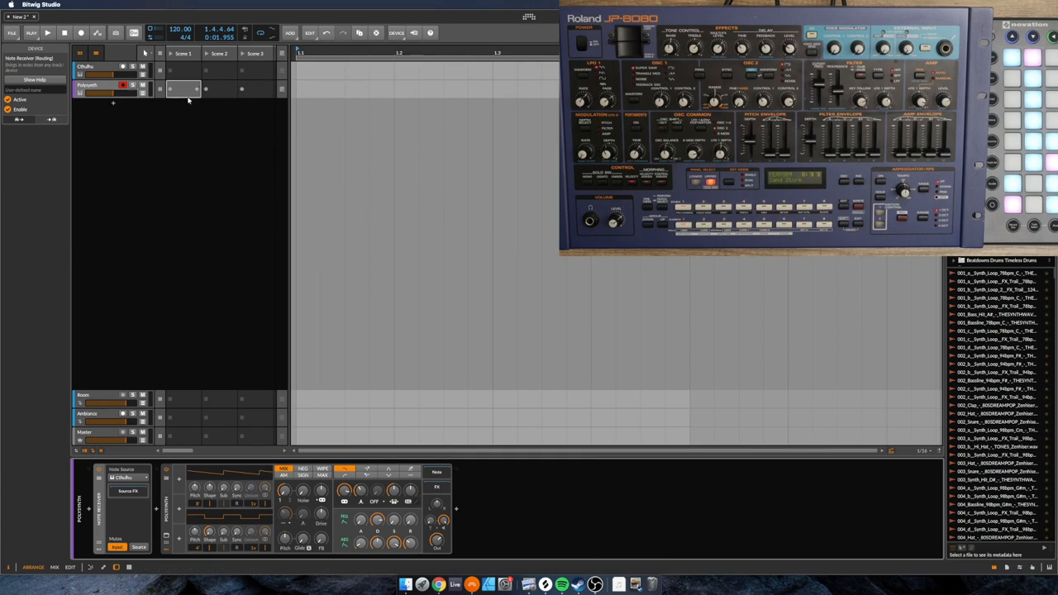
# Launch the held-note clip so the arpeggiated Polysynth plays.
pyautogui.click(89, 86)
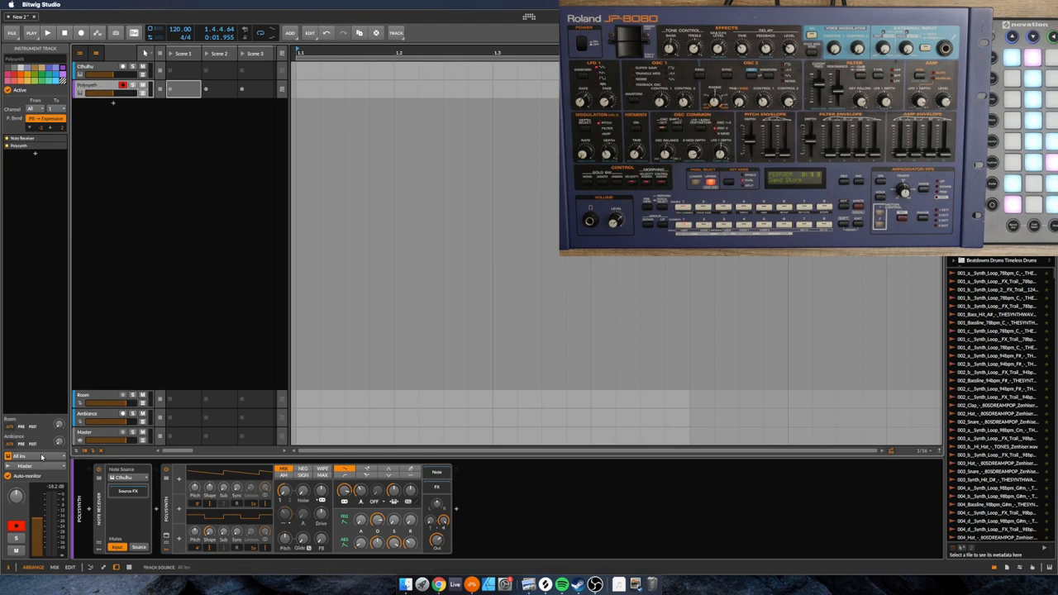
pyautogui.click(20, 456)
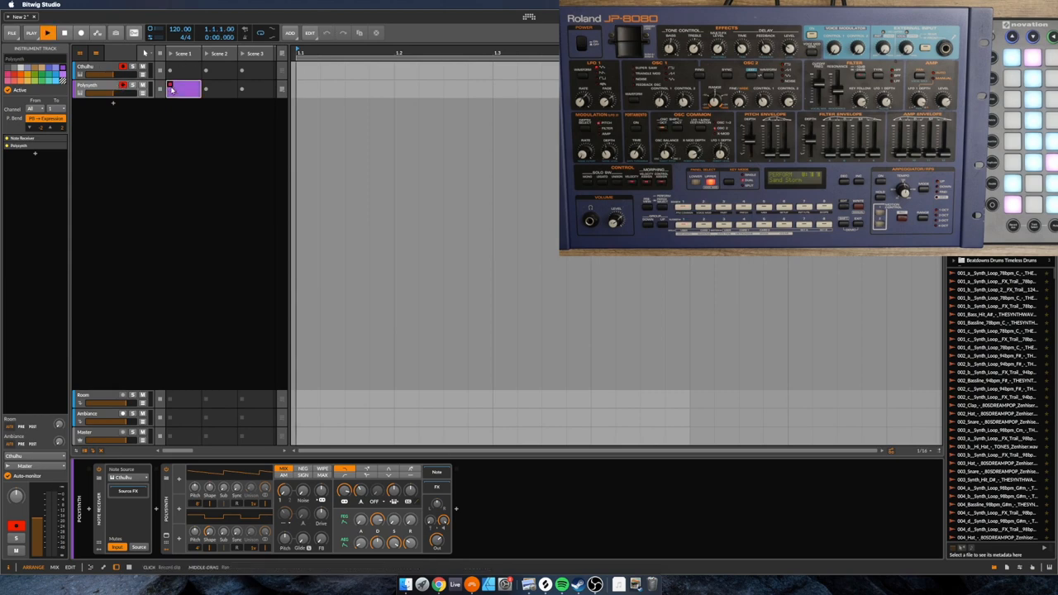
pyautogui.click(46, 33)
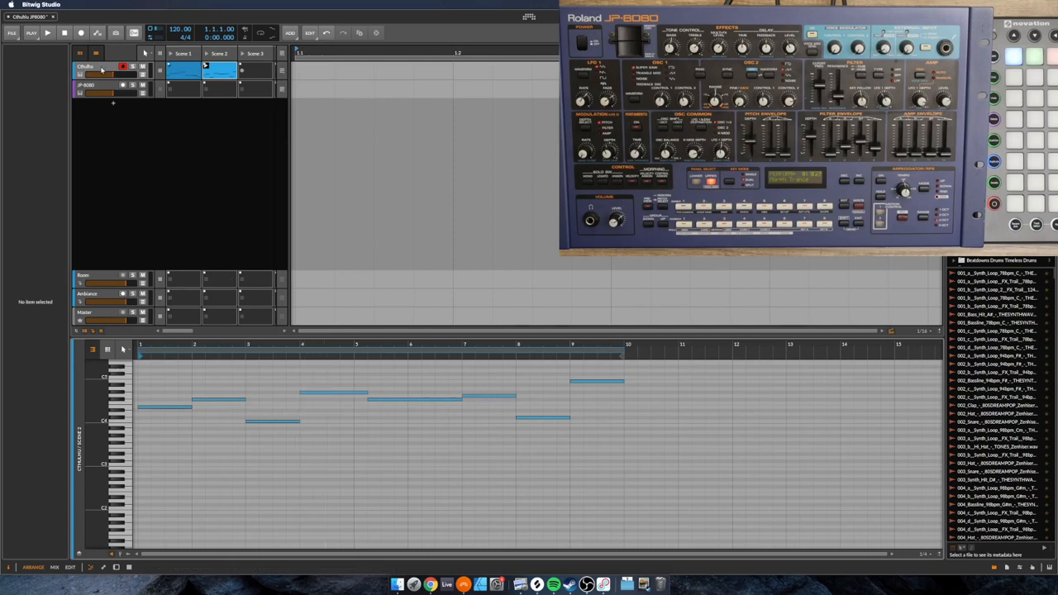
# Start playback and reopen the Cthulhu arpeggiator's editor window.
pyautogui.click(86, 86)
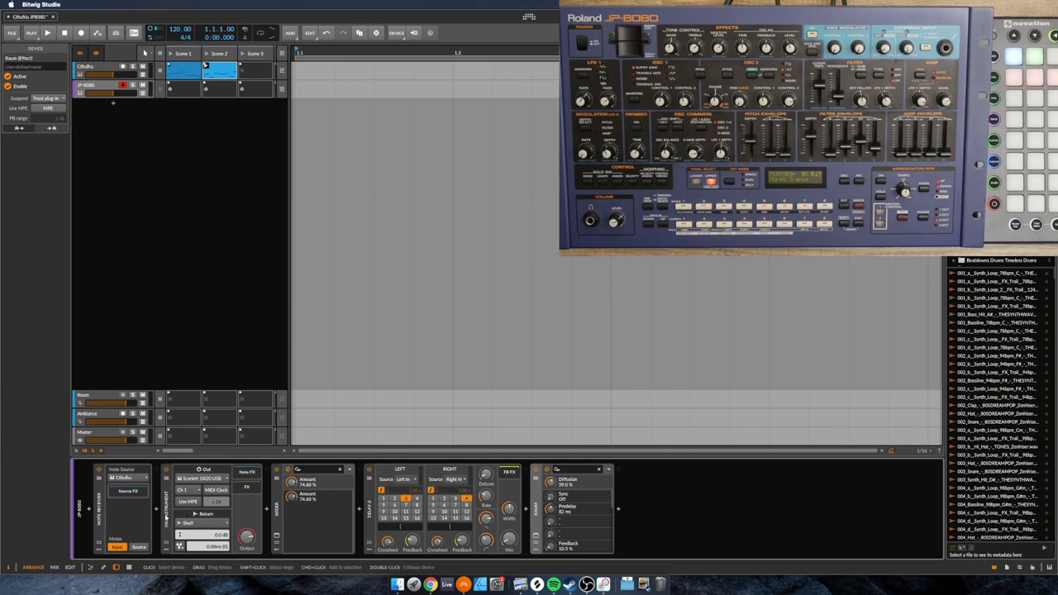
pyautogui.moveTo(324, 527)
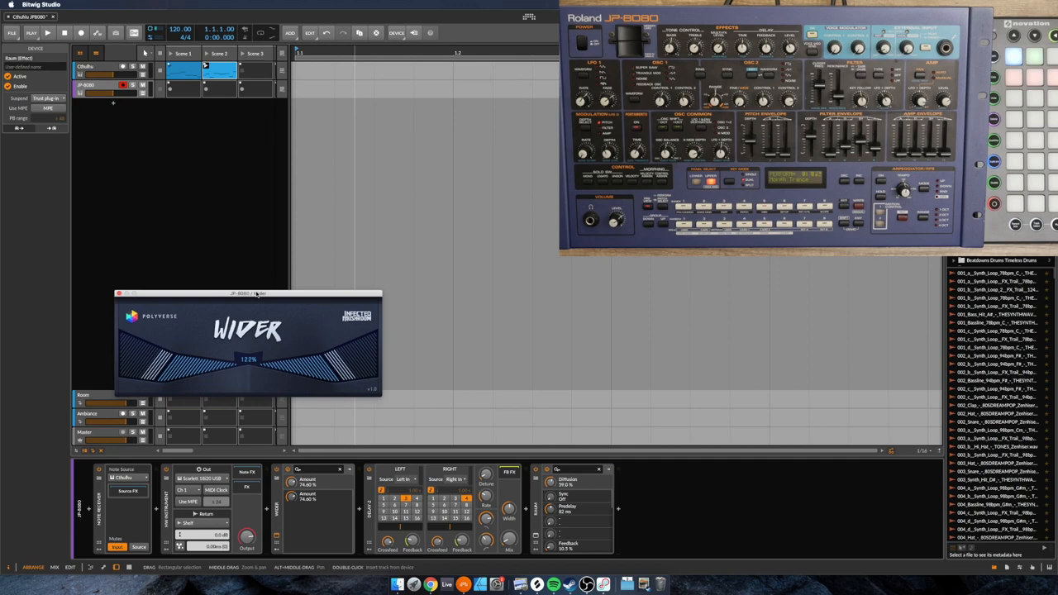
pyautogui.moveTo(248, 294); pyautogui.dragTo(256, 314)
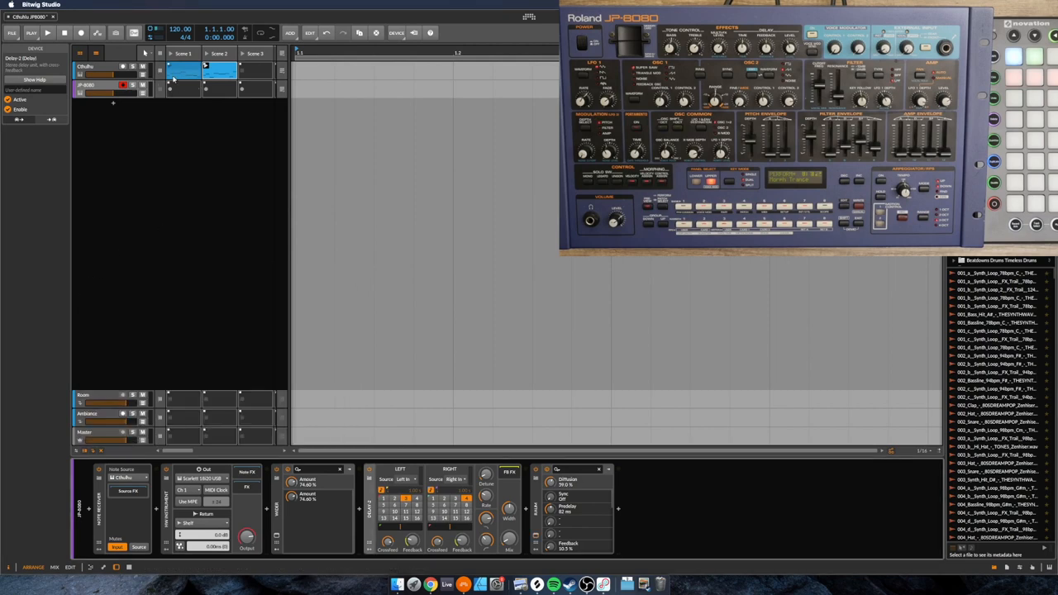
pyautogui.click(46, 33)
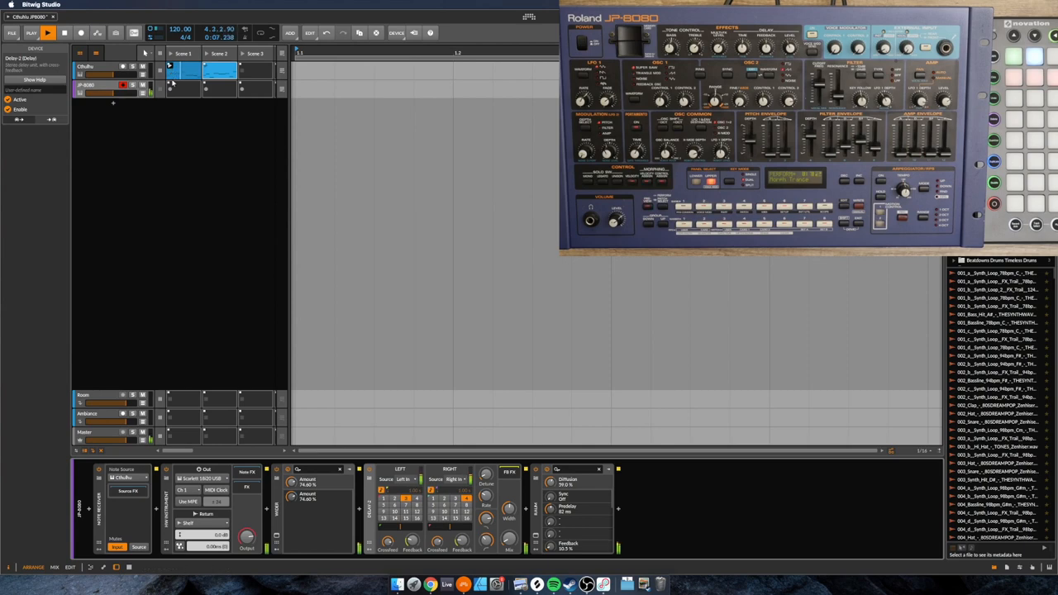
pyautogui.click(46, 33)
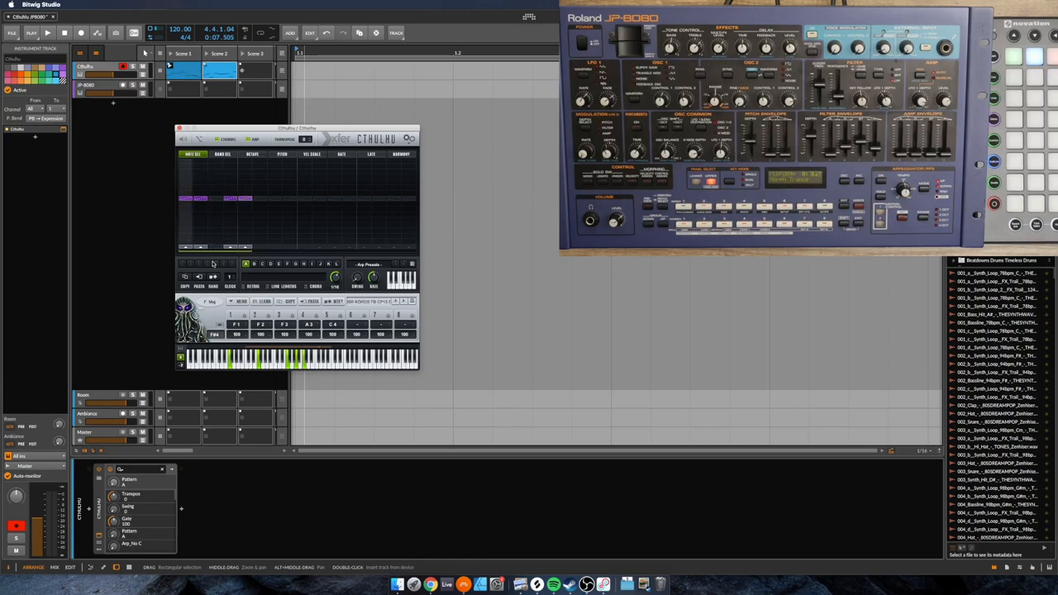
# Enter a row of arp steps across the top row of Cthulhu's pattern grid.
pyautogui.click(47, 33)
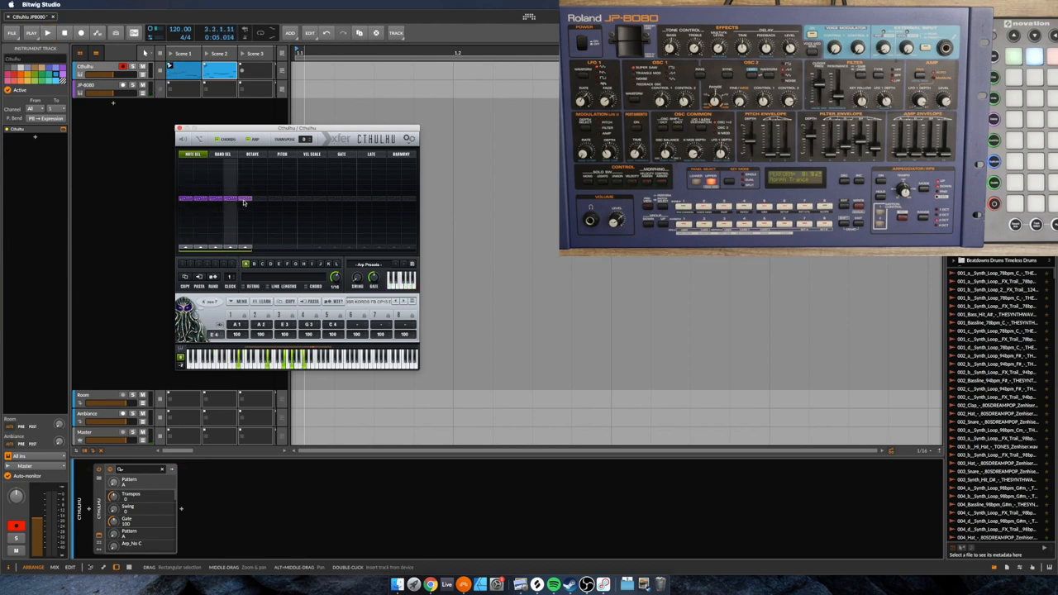
pyautogui.click(46, 33)
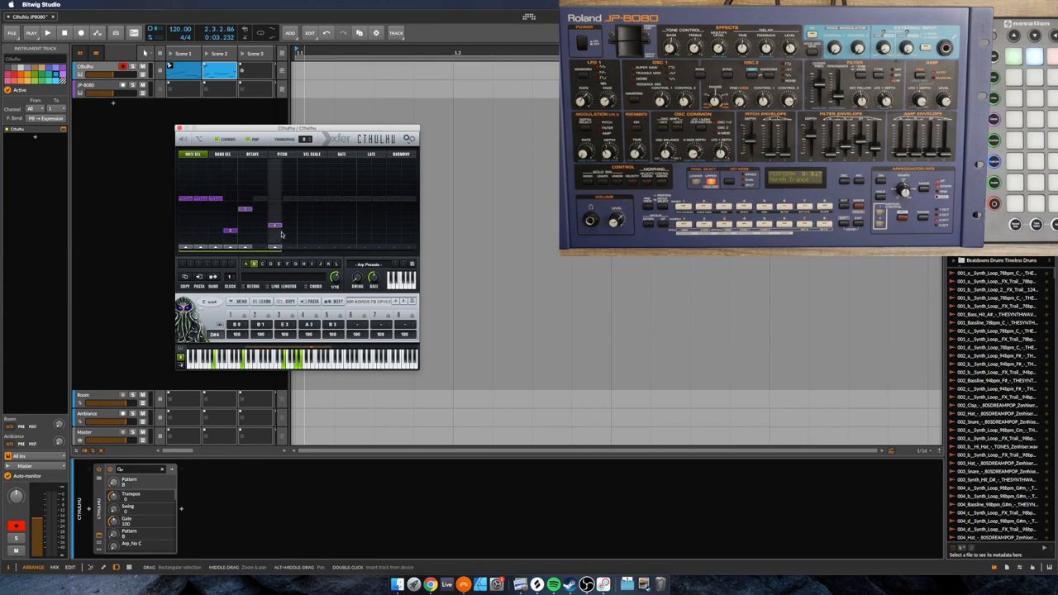
# Add an arp step at another pitch in a lower row of the grid.
pyautogui.click(46, 33)
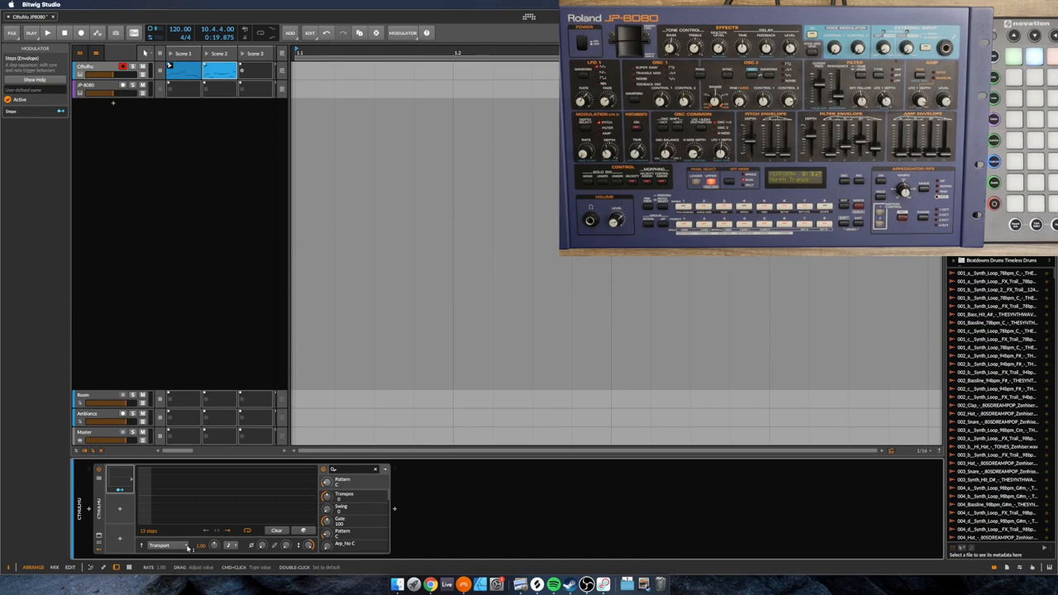
# Switch the Steps modulator's rate unit from frequency to a note division.
pyautogui.click(201, 545)
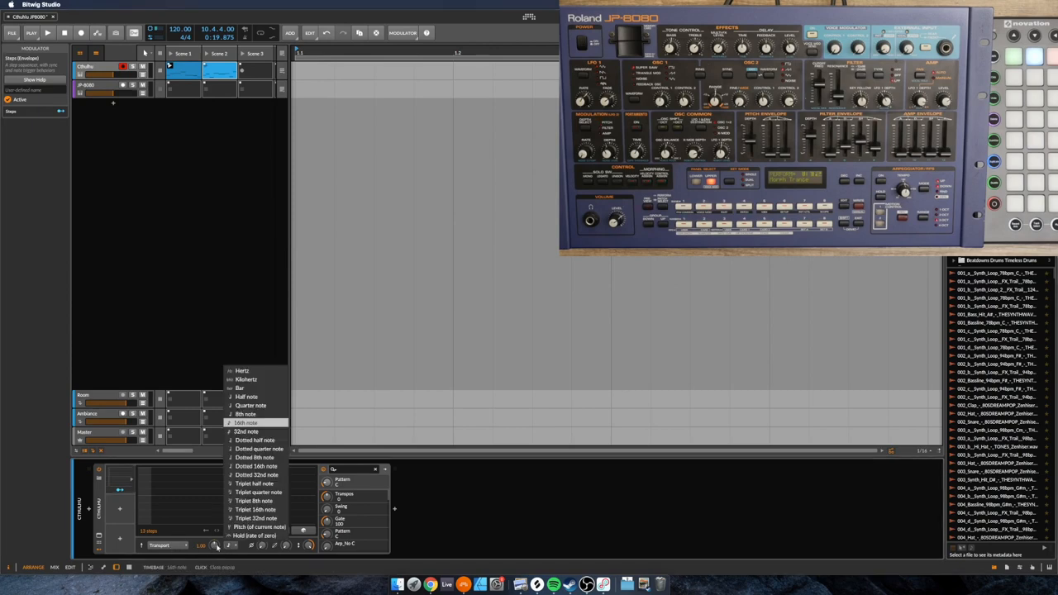
pyautogui.moveTo(247, 432)
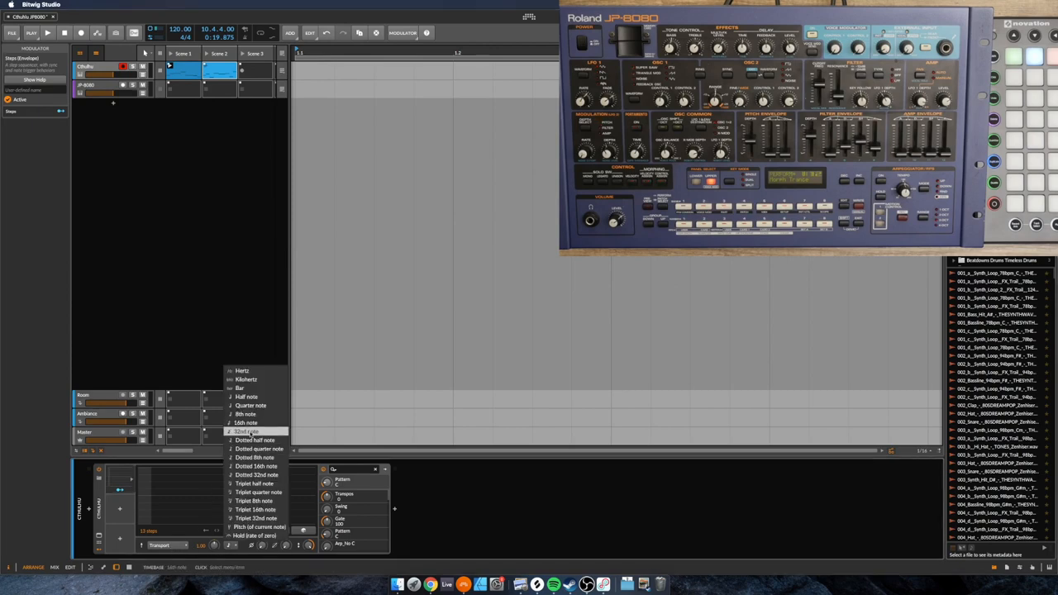
pyautogui.click(244, 431)
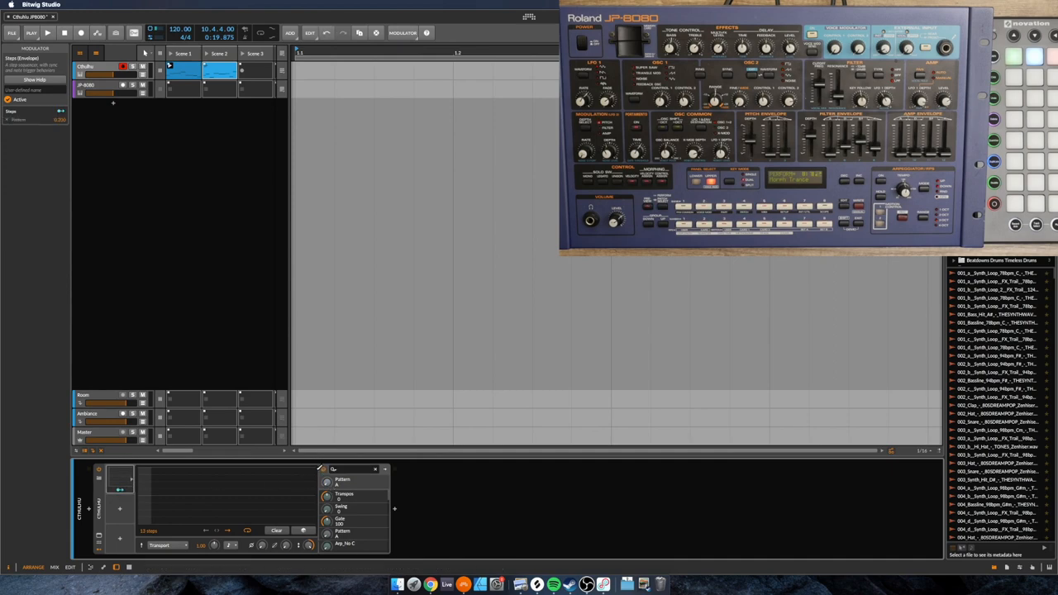
# Draw bars of varying heights across the Steps modulator grid to form a value pattern.
pyautogui.click(159, 495)
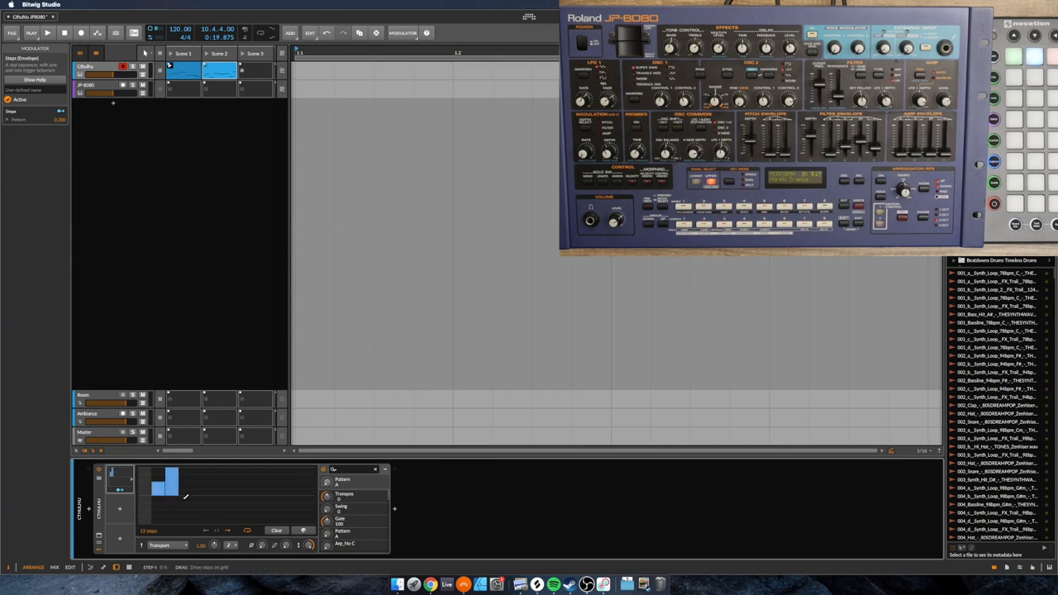
pyautogui.click(184, 493)
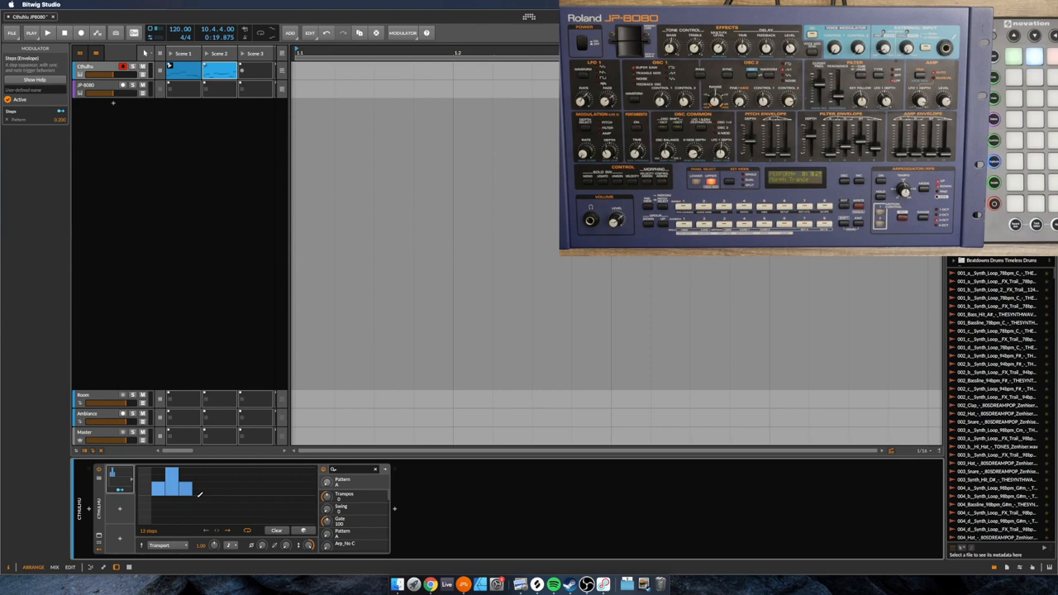
pyautogui.click(46, 33)
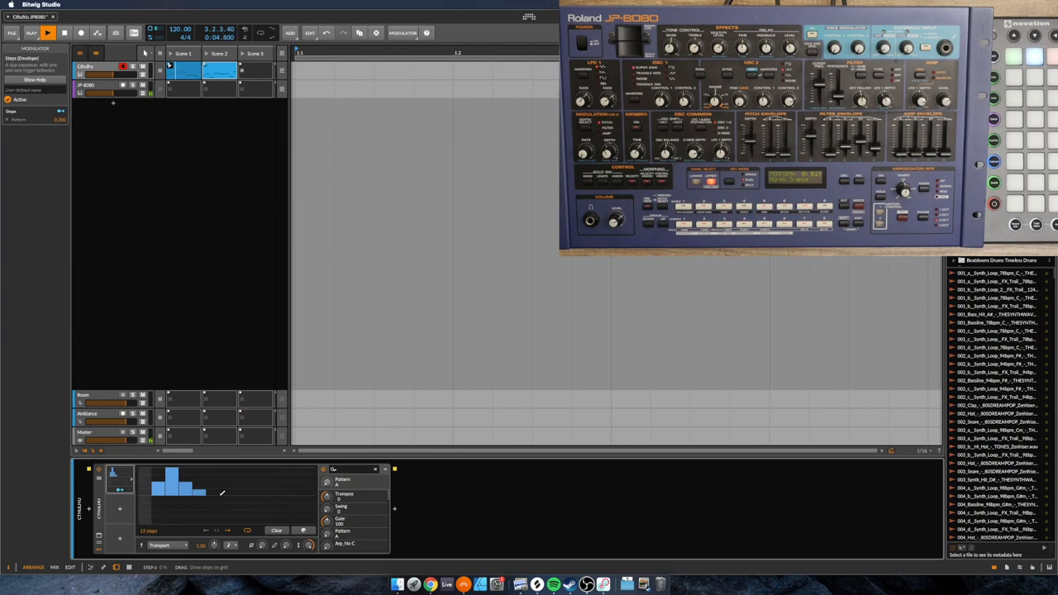
pyautogui.click(46, 33)
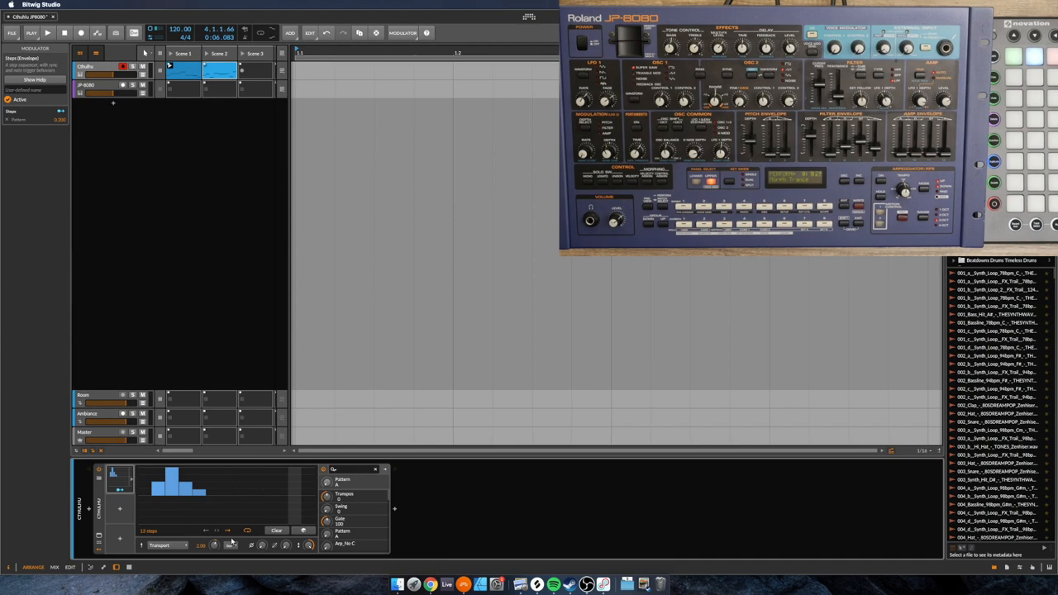
pyautogui.click(46, 33)
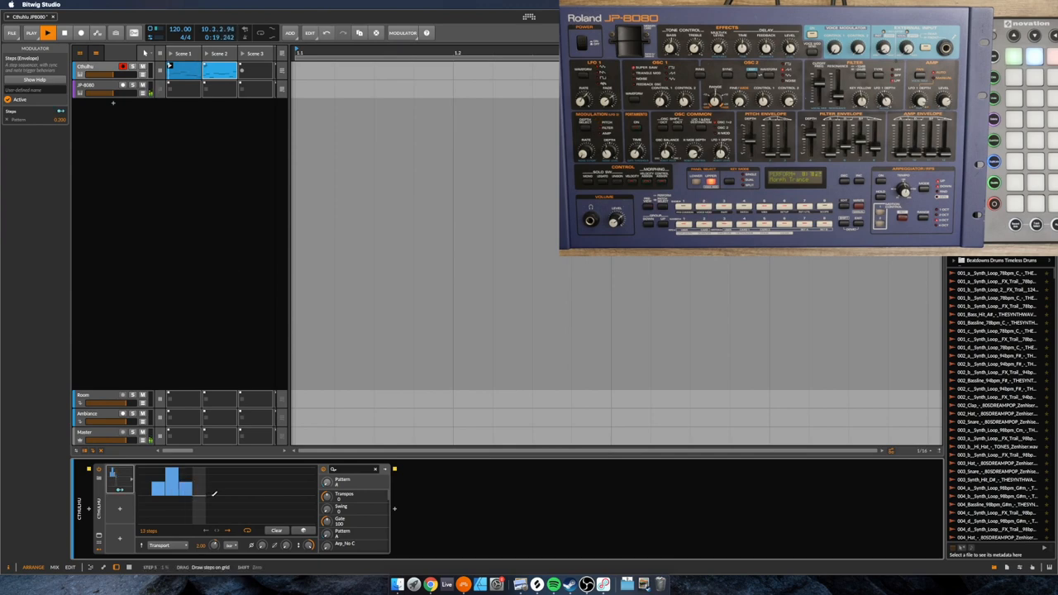
pyautogui.click(46, 33)
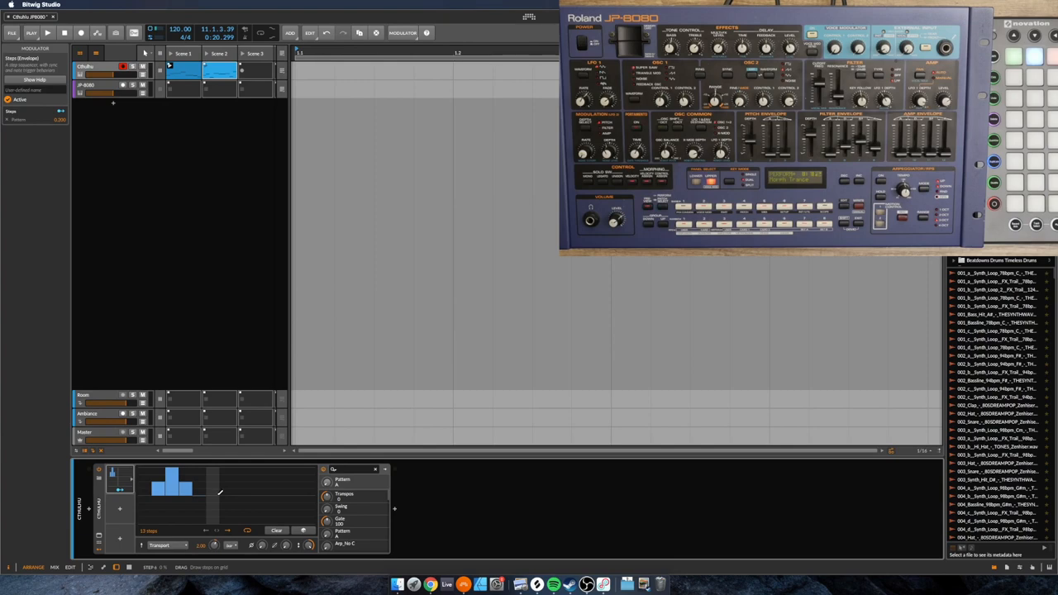
pyautogui.click(212, 480)
pyautogui.write('drum')
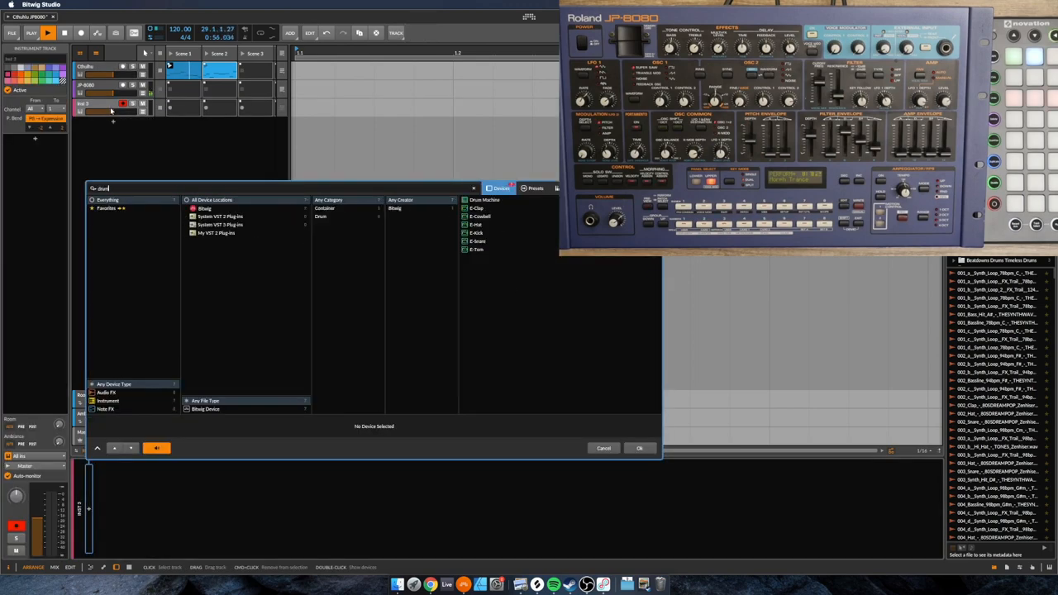
# Load a Drum Machine kit preset from the browser onto the new track.
pyautogui.click(640, 448)
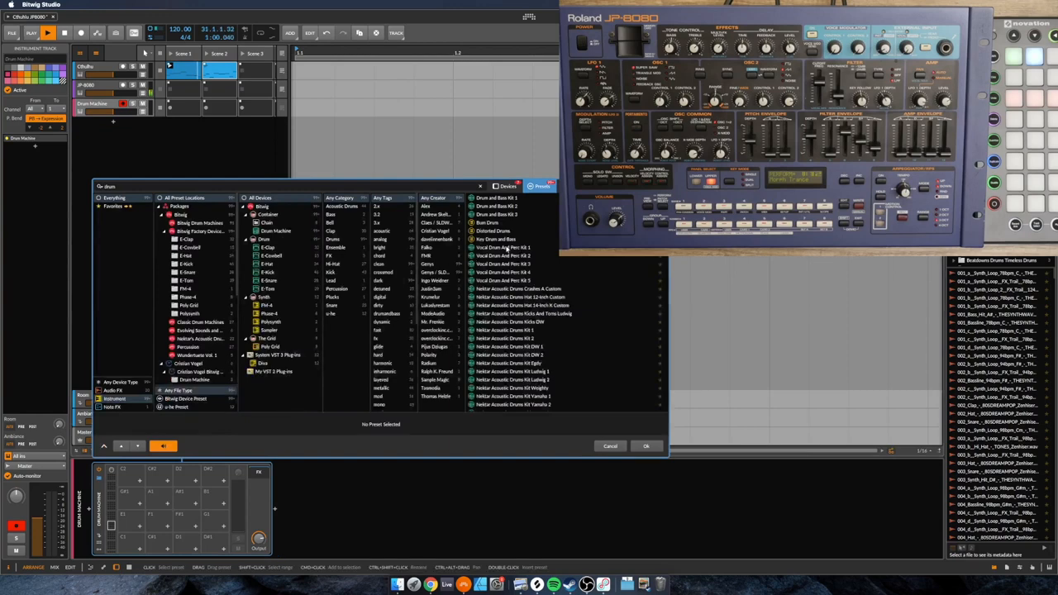
pyautogui.click(504, 198)
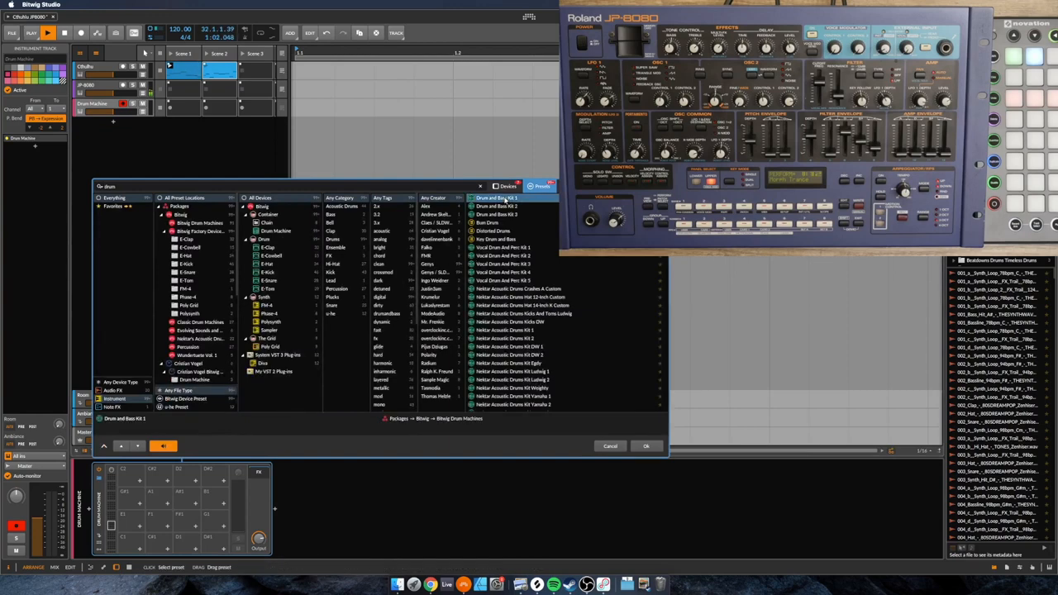
pyautogui.click(647, 447)
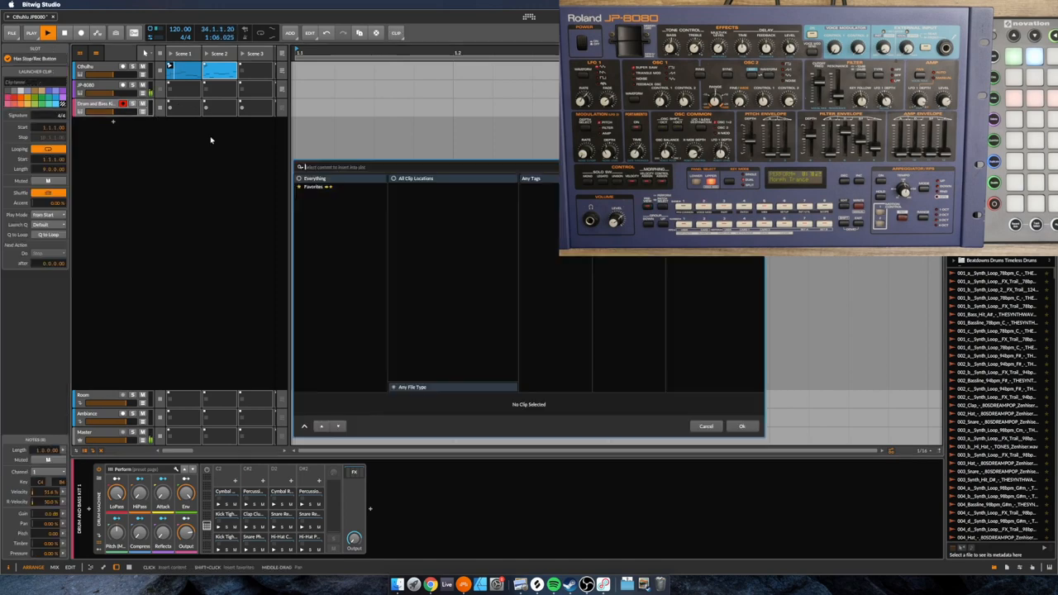
pyautogui.click(706, 426)
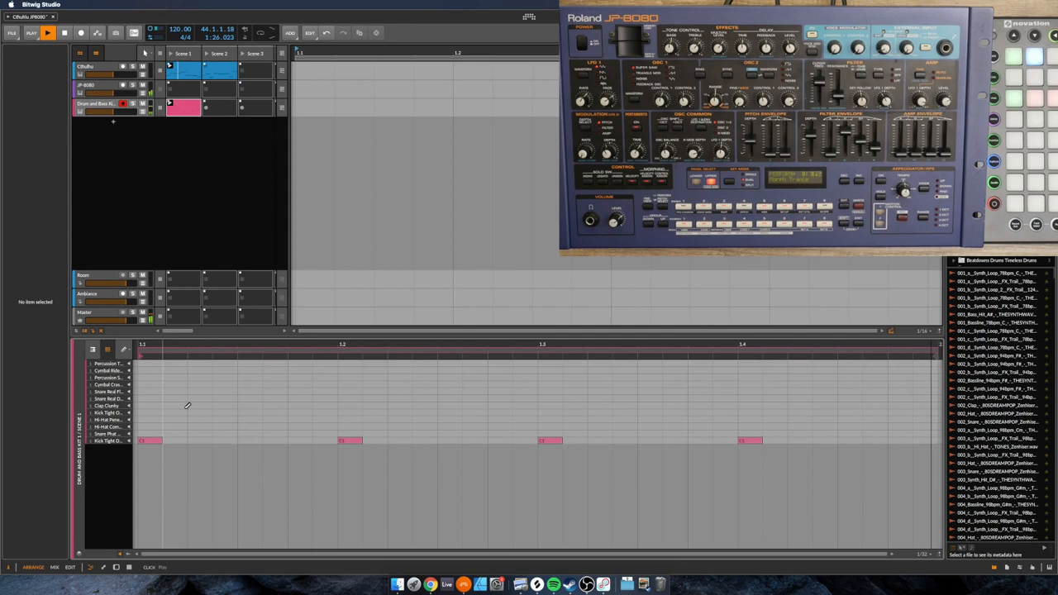
# Add backbeat snare hits and steady hi-hats to the drum clip, then reselect the synth track.
pyautogui.click(198, 405)
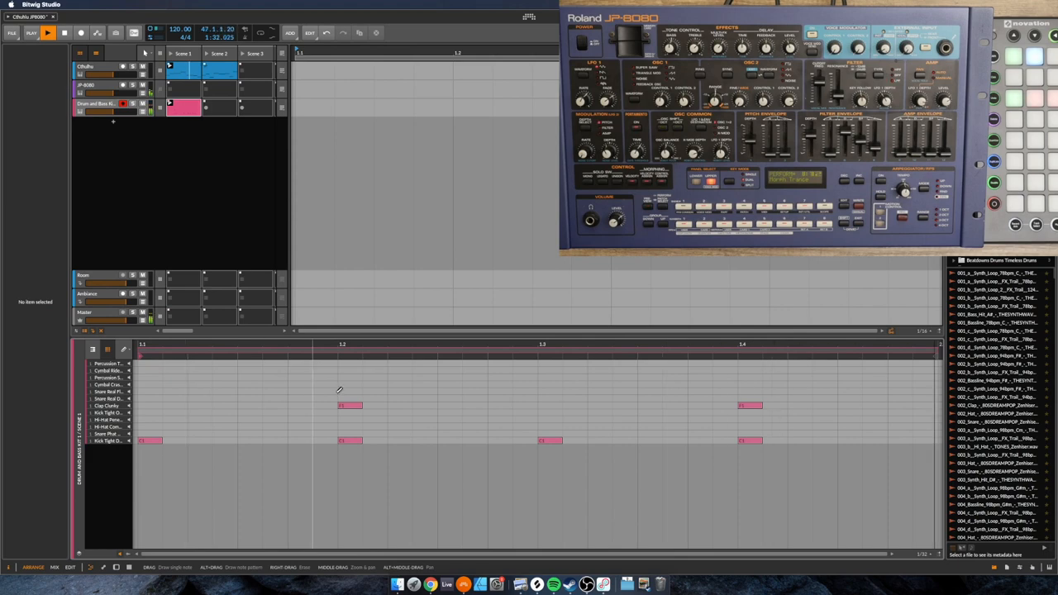
pyautogui.click(349, 390)
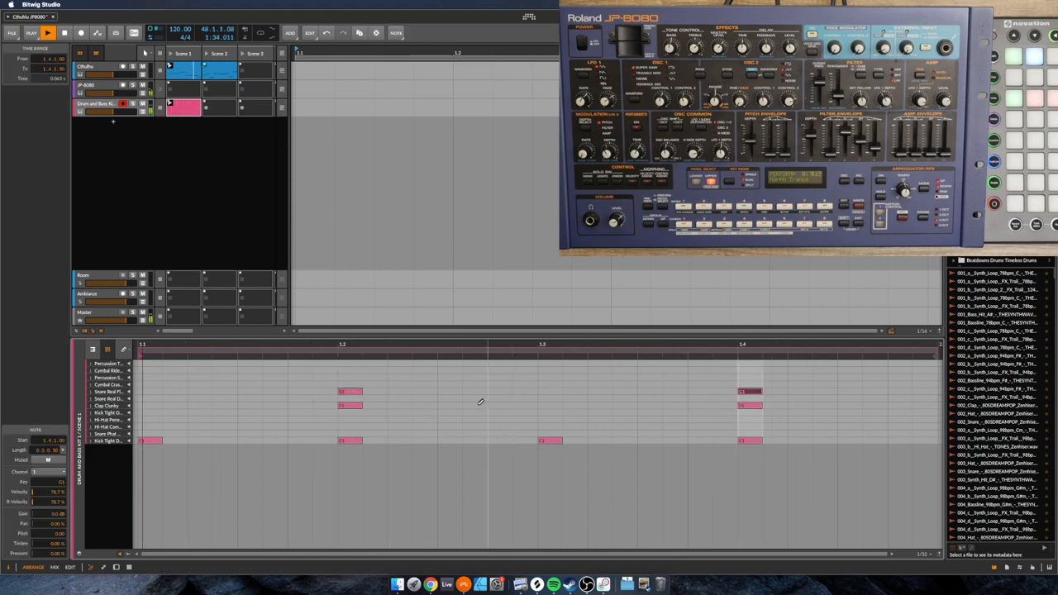
pyautogui.click(350, 395)
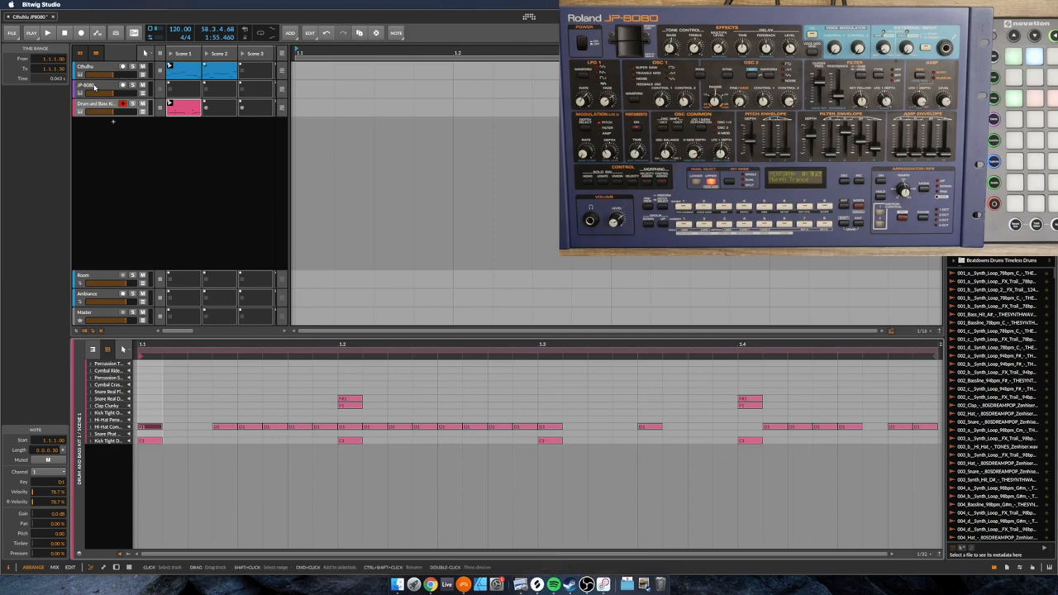
pyautogui.click(86, 86)
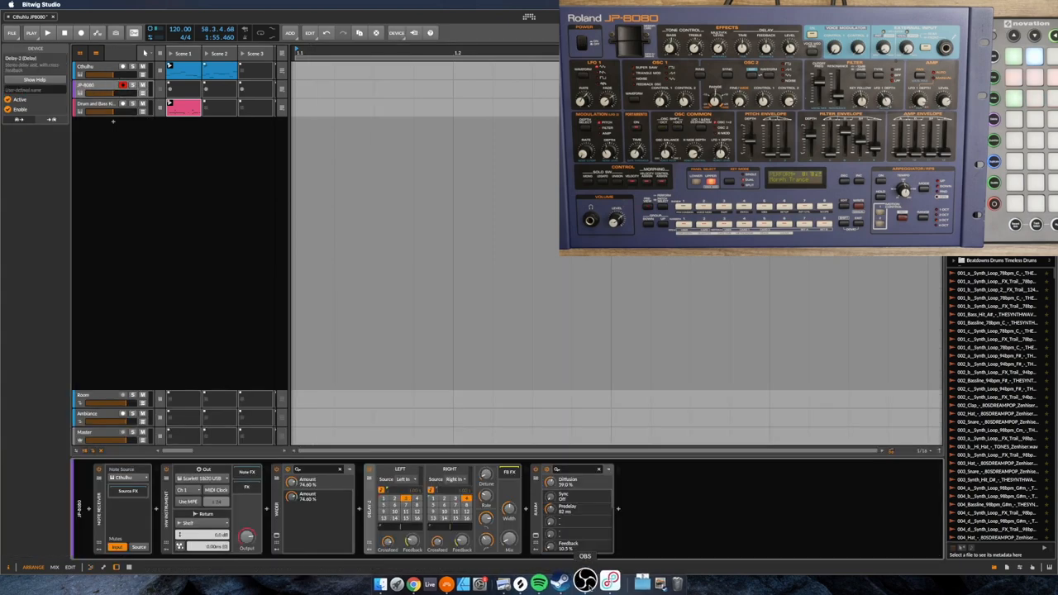